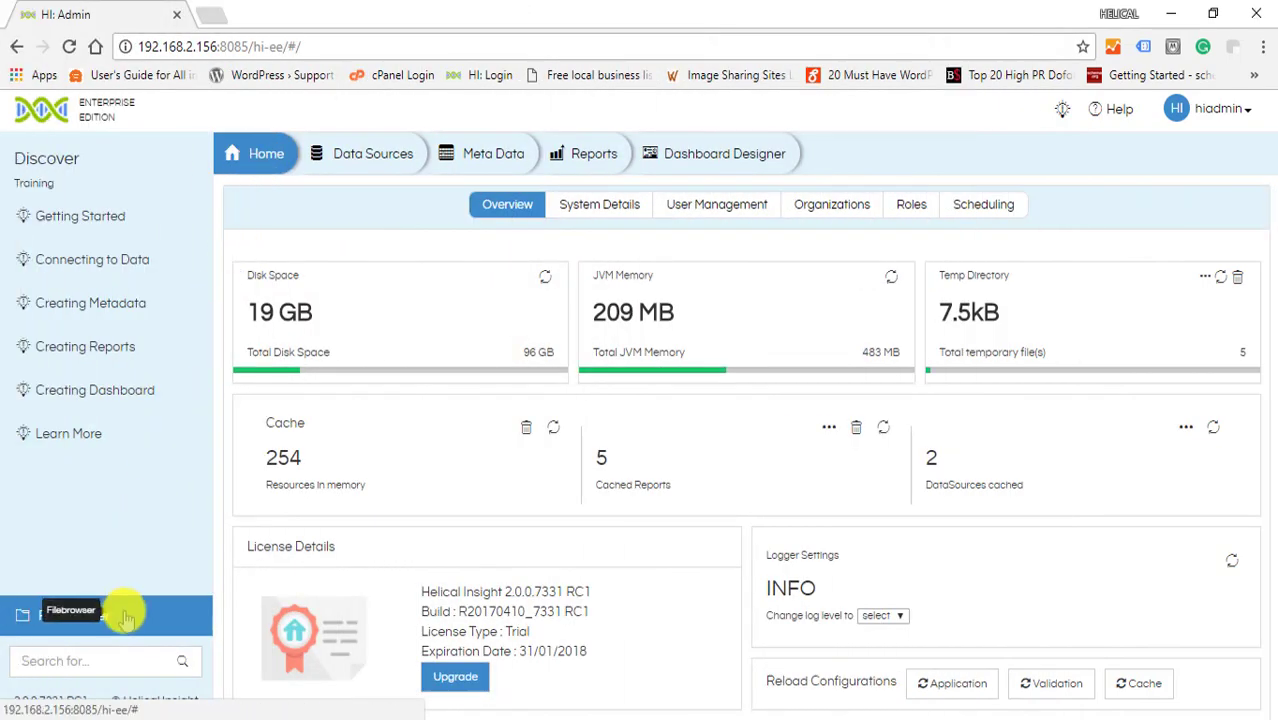
Open the CrossTab Heat report from HI Sample Reports > Adhoc Cross Tab Report in the File Browser.
click(70, 610)
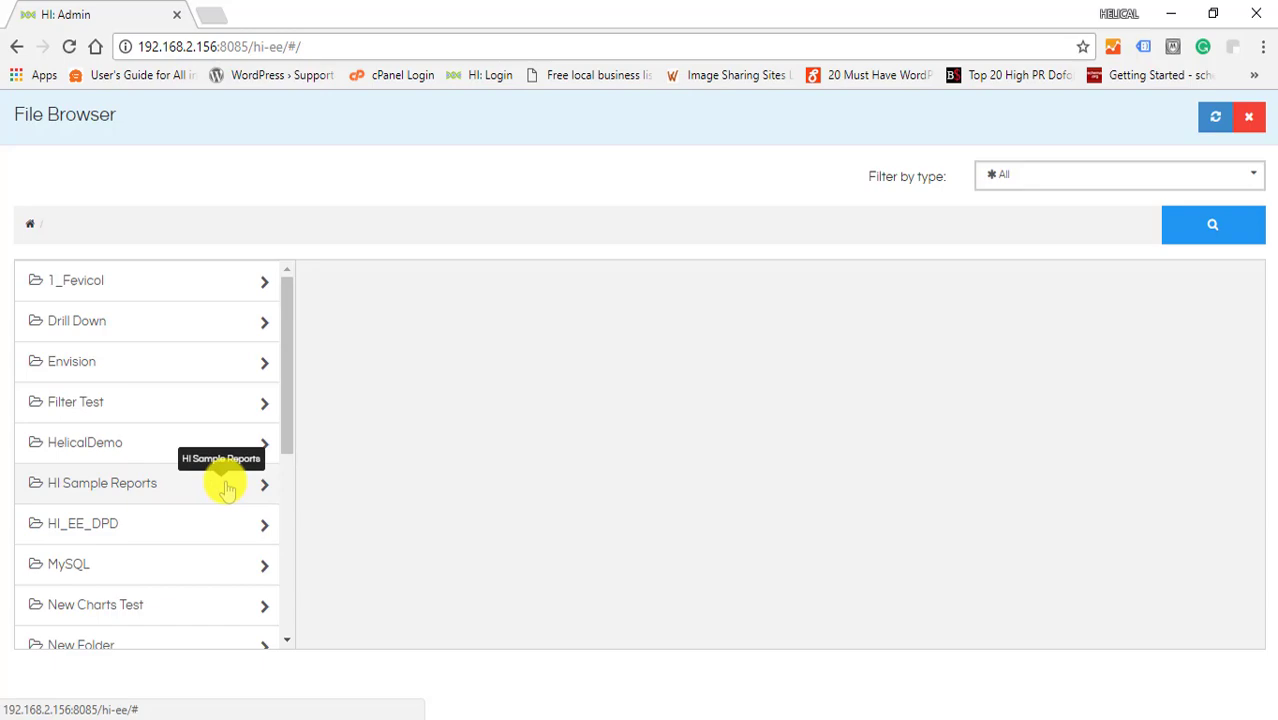
click(100, 482)
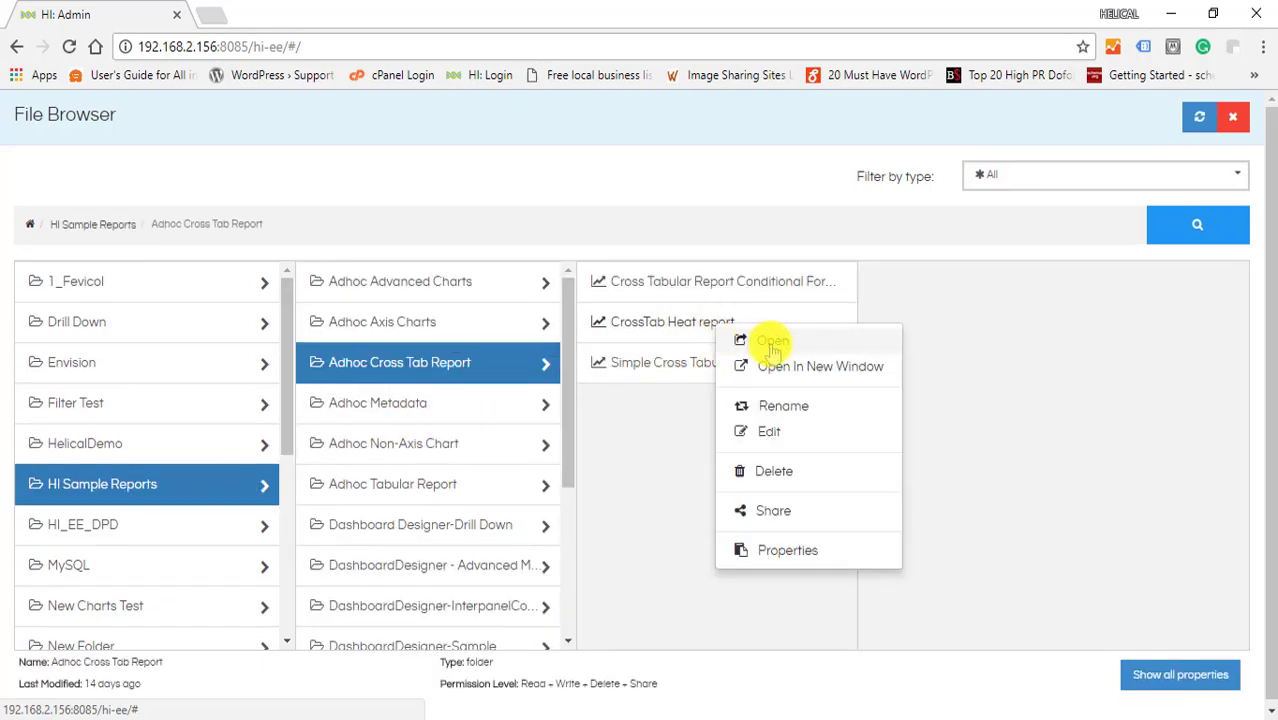
click(772, 340)
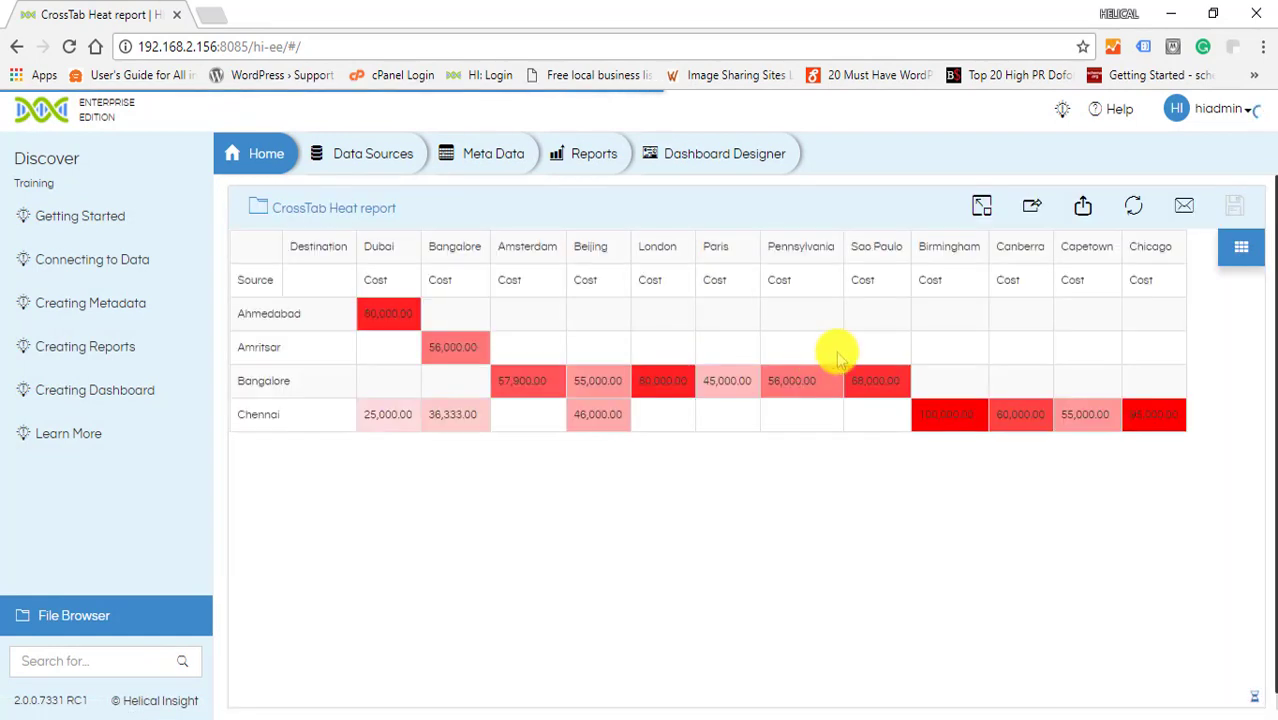
mouse_move(1184, 206)
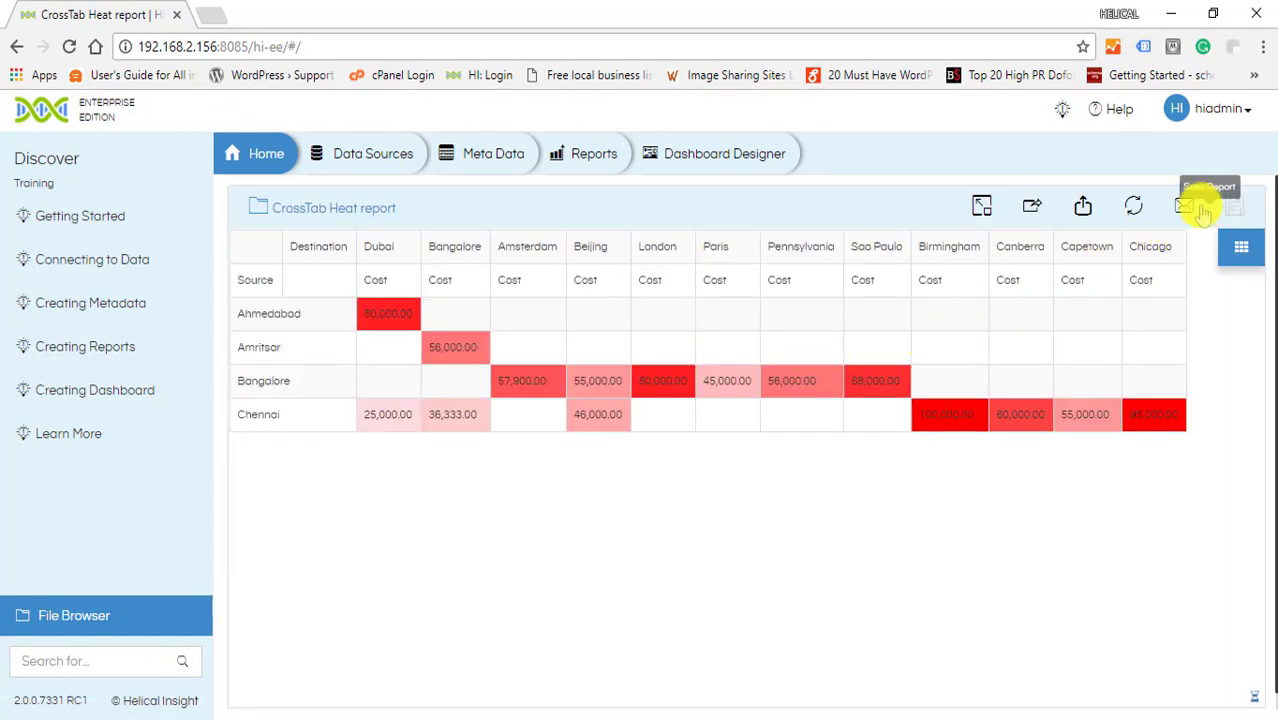
Show the Email and Schedule options from the report toolbar's email icon.
click(1184, 206)
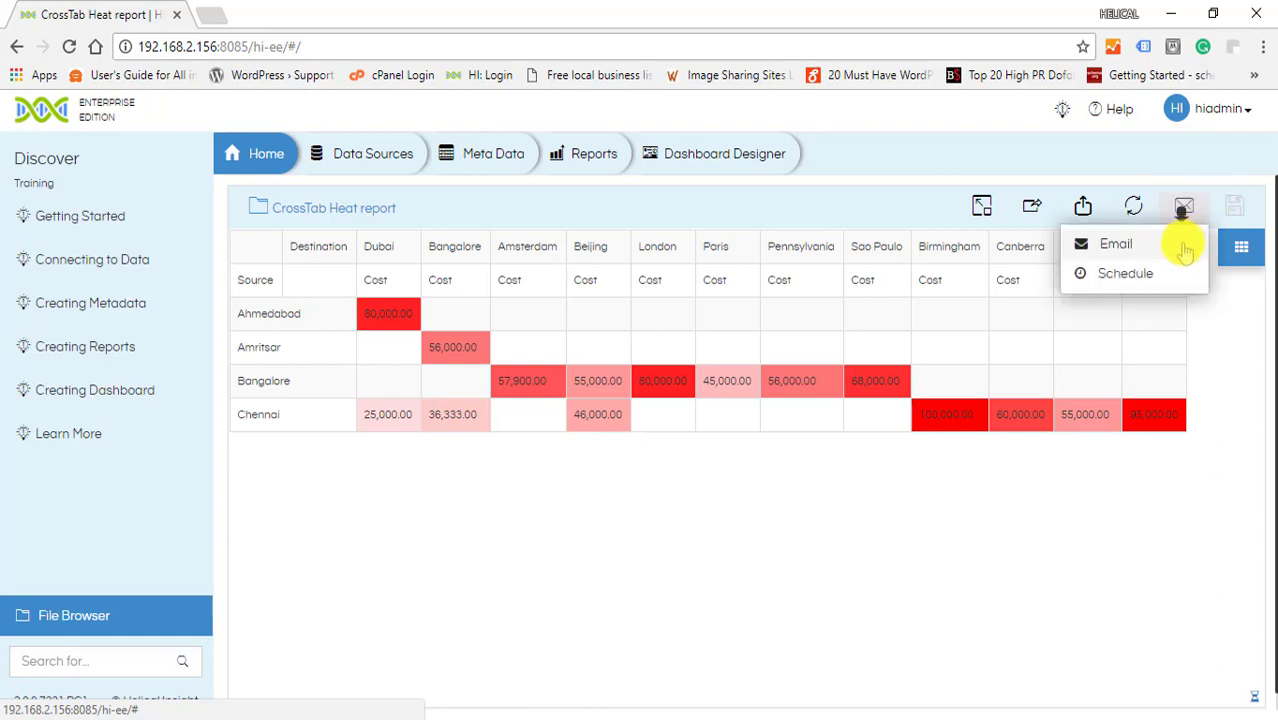
mouse_move(1180, 272)
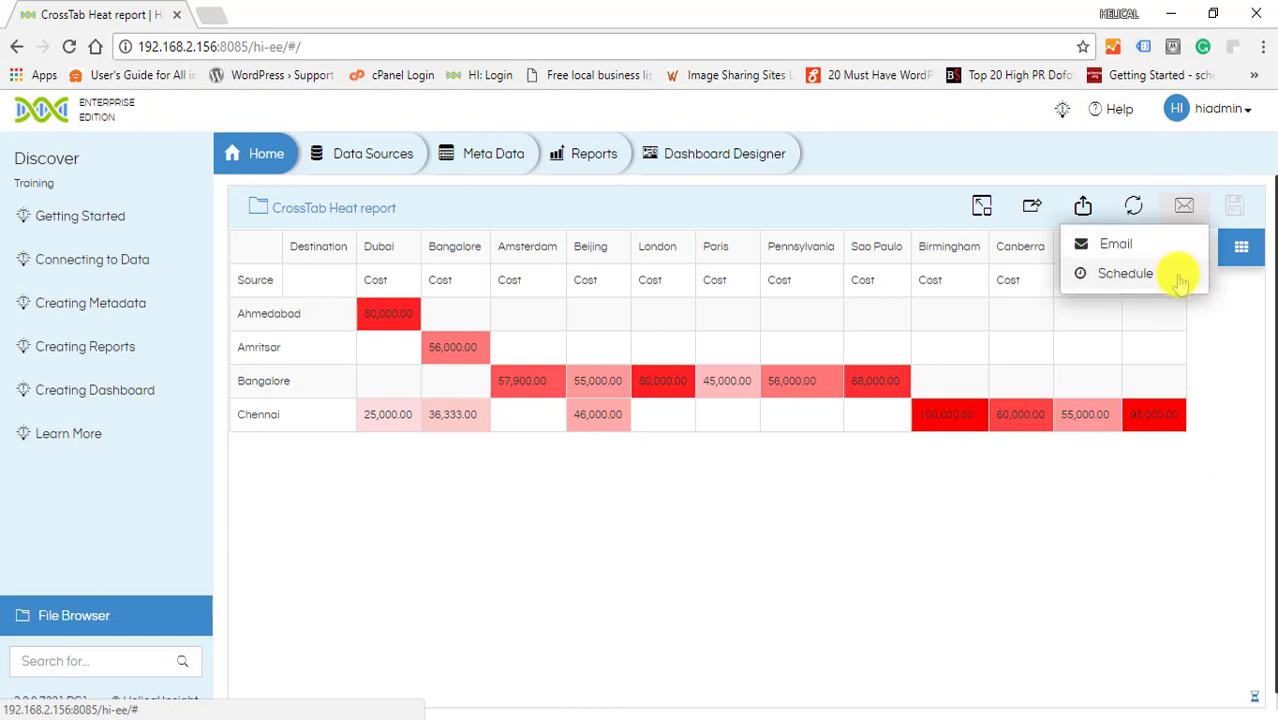
mouse_move(1170, 256)
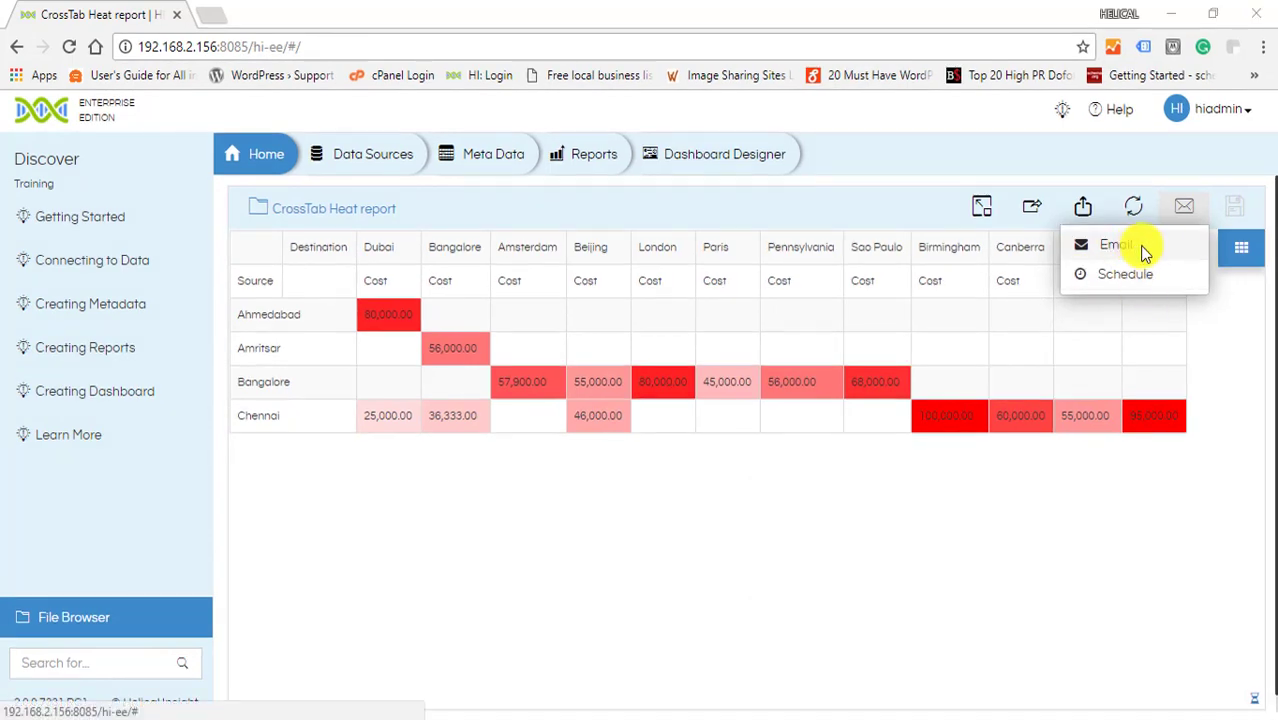
click(1116, 244)
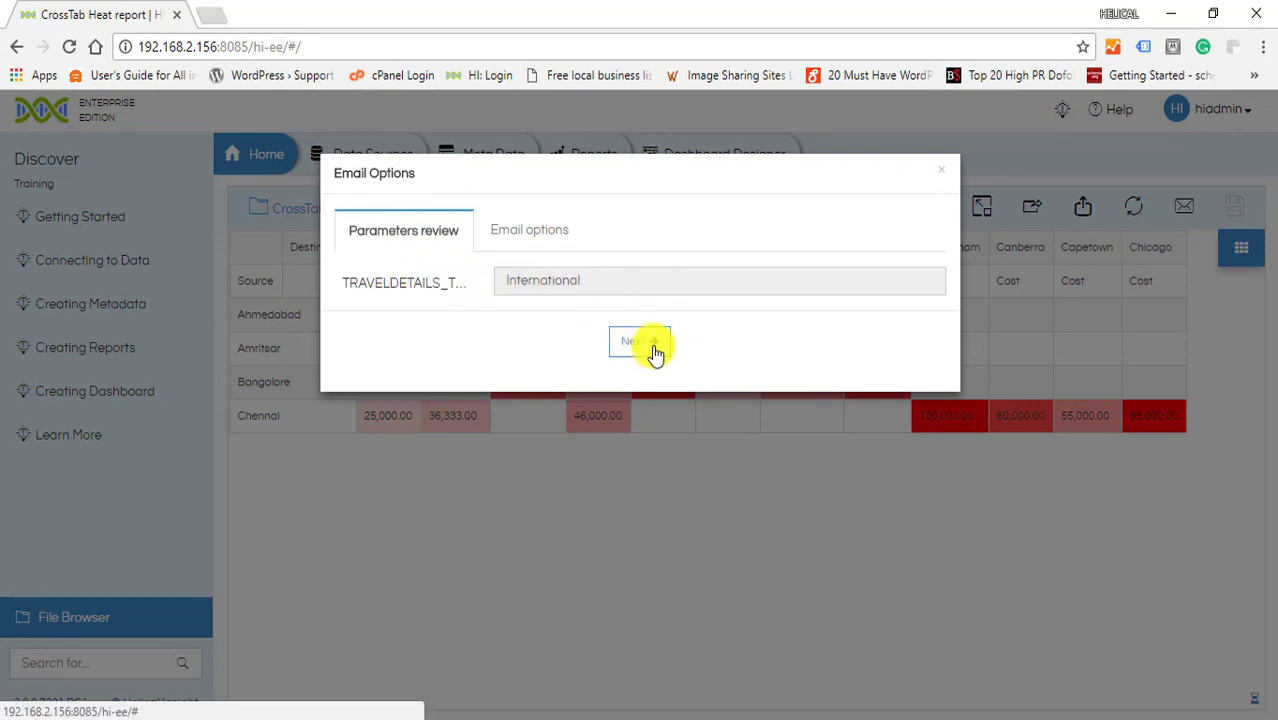
click(640, 340)
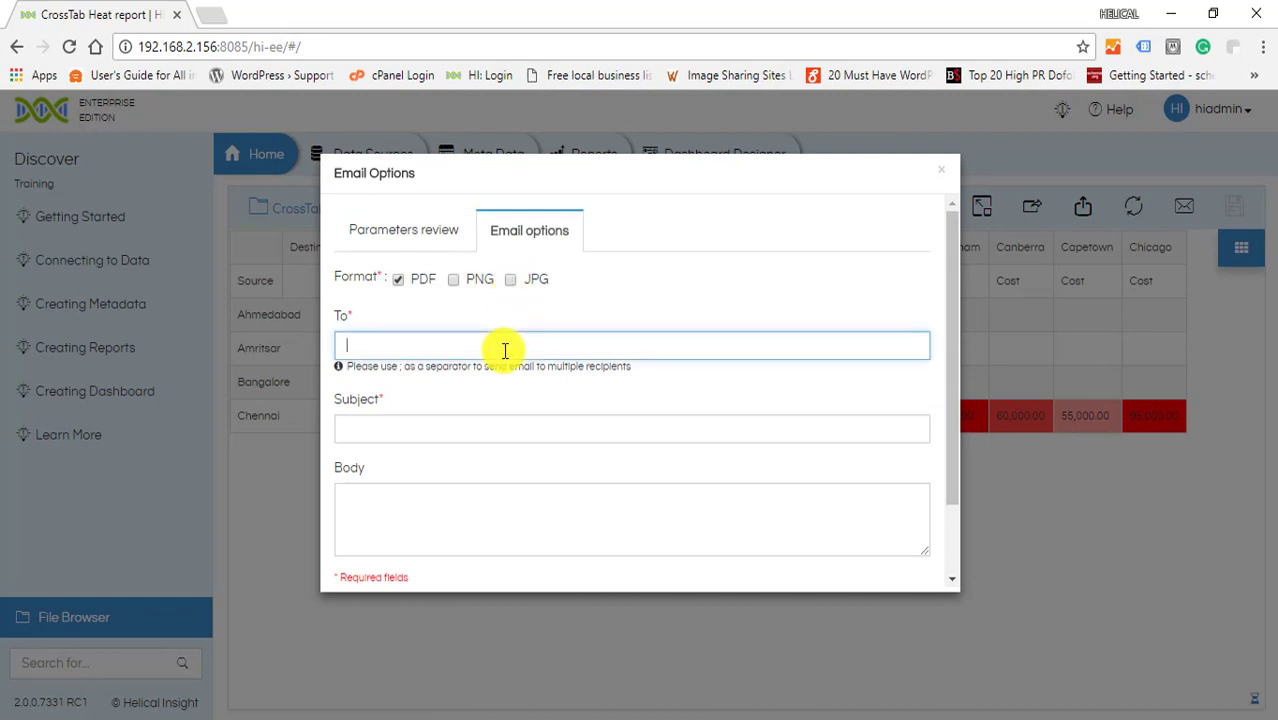
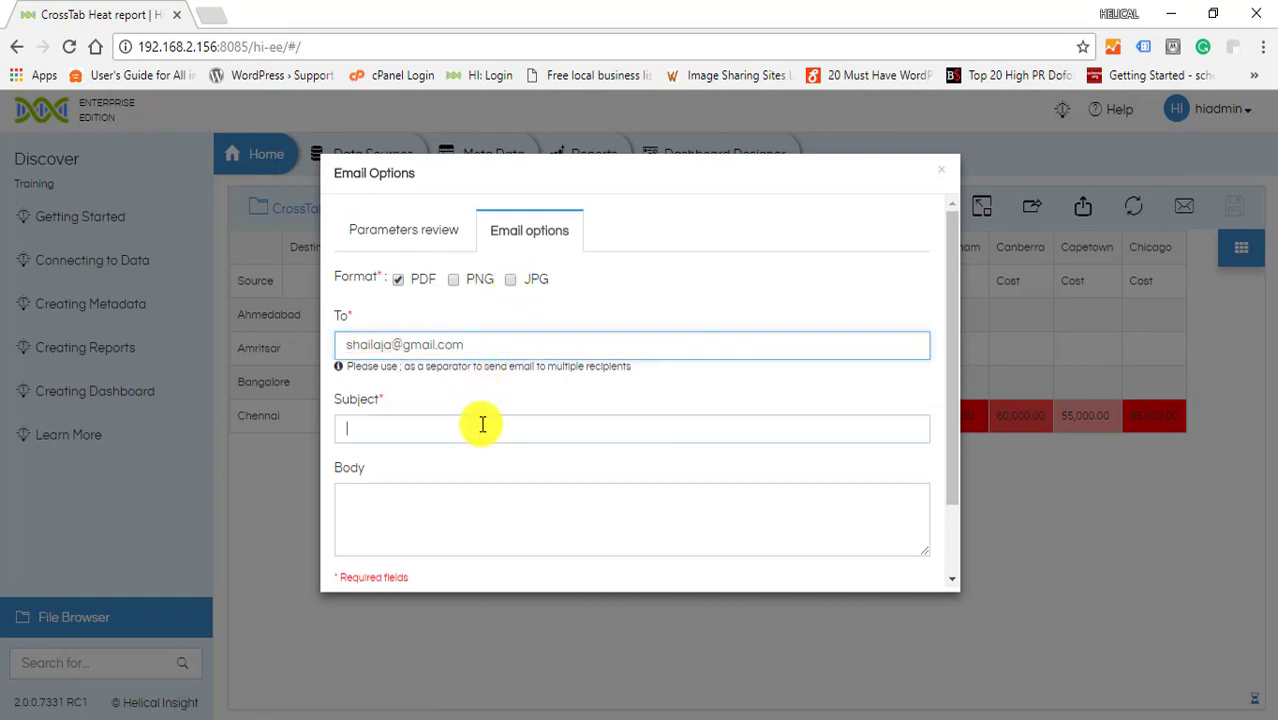
text(travel details)
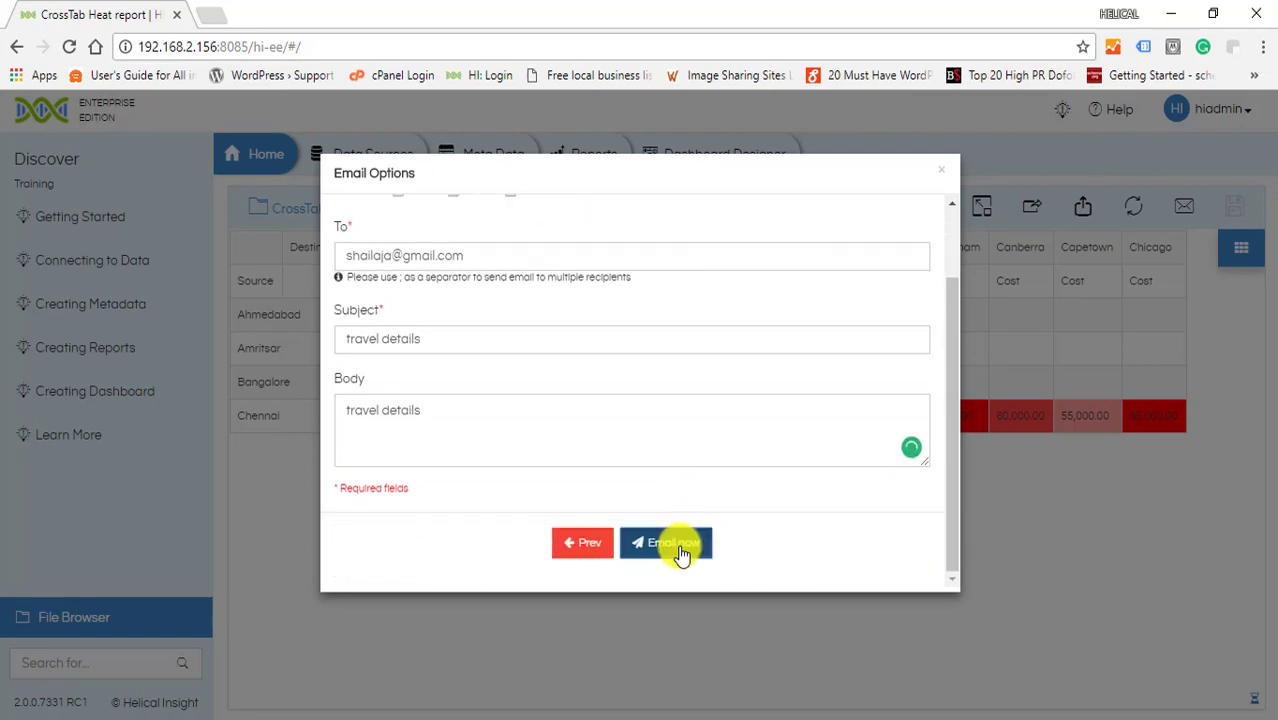
click(666, 542)
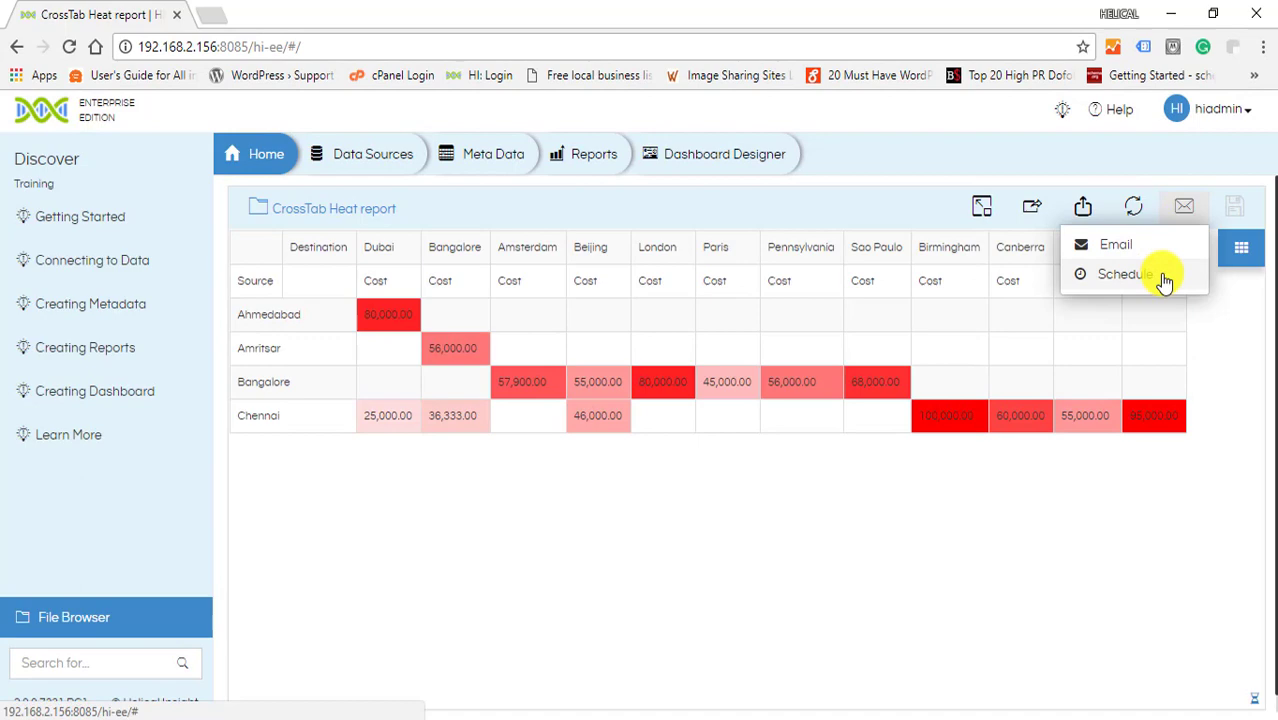
Start a schedule and review its email options down to report name /Test123/travel details.
click(1124, 274)
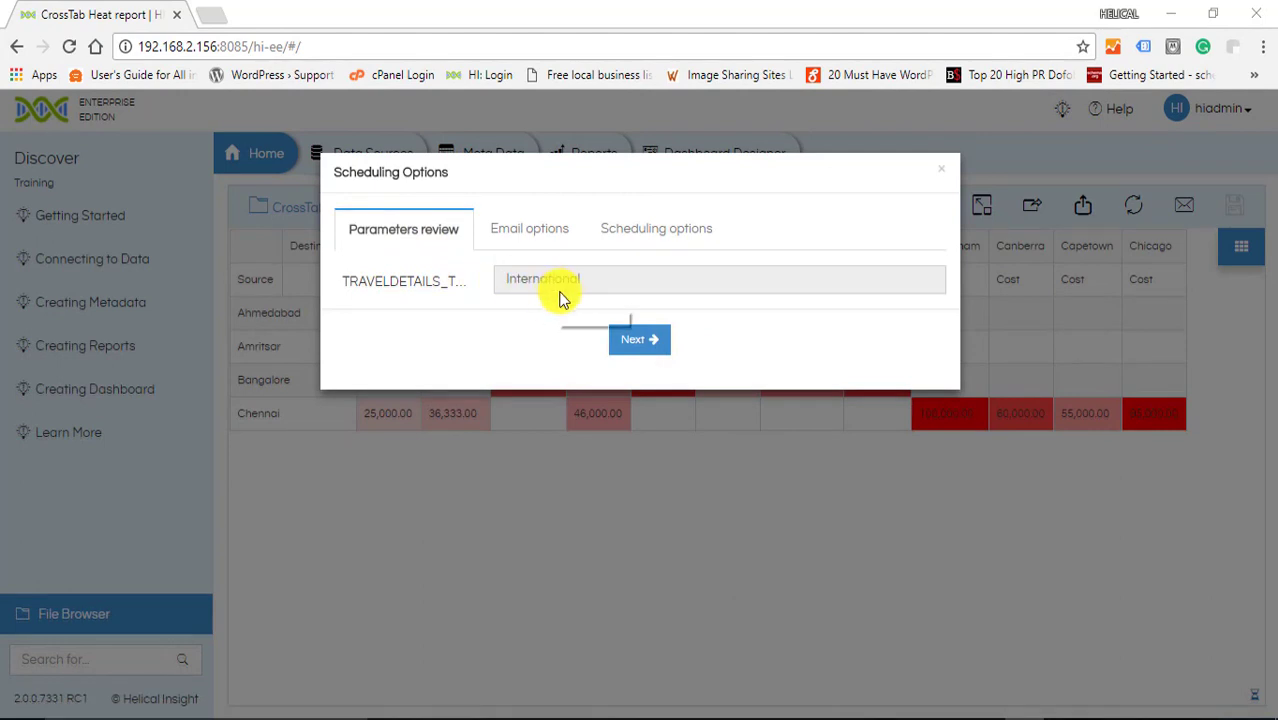
click(640, 340)
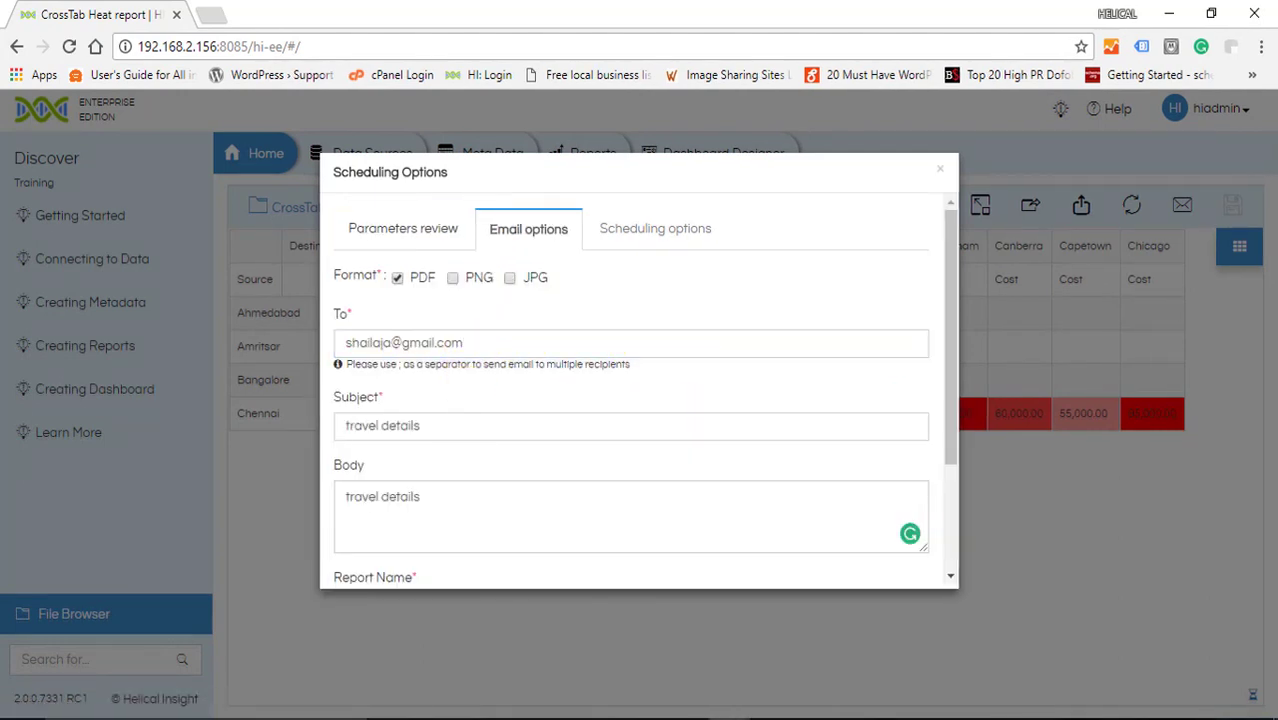
scroll(down, 3)
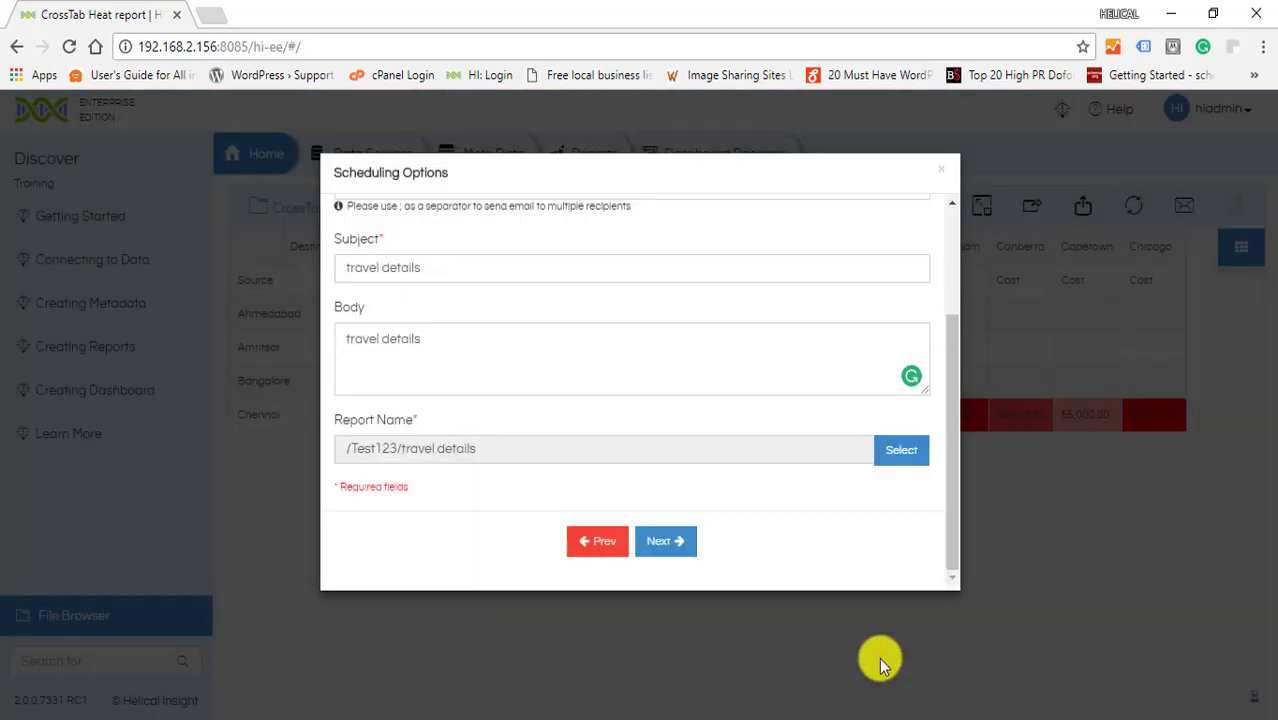
Set the schedule to repeat weekly on Wednesday starting 19 Oct and save it.
click(664, 540)
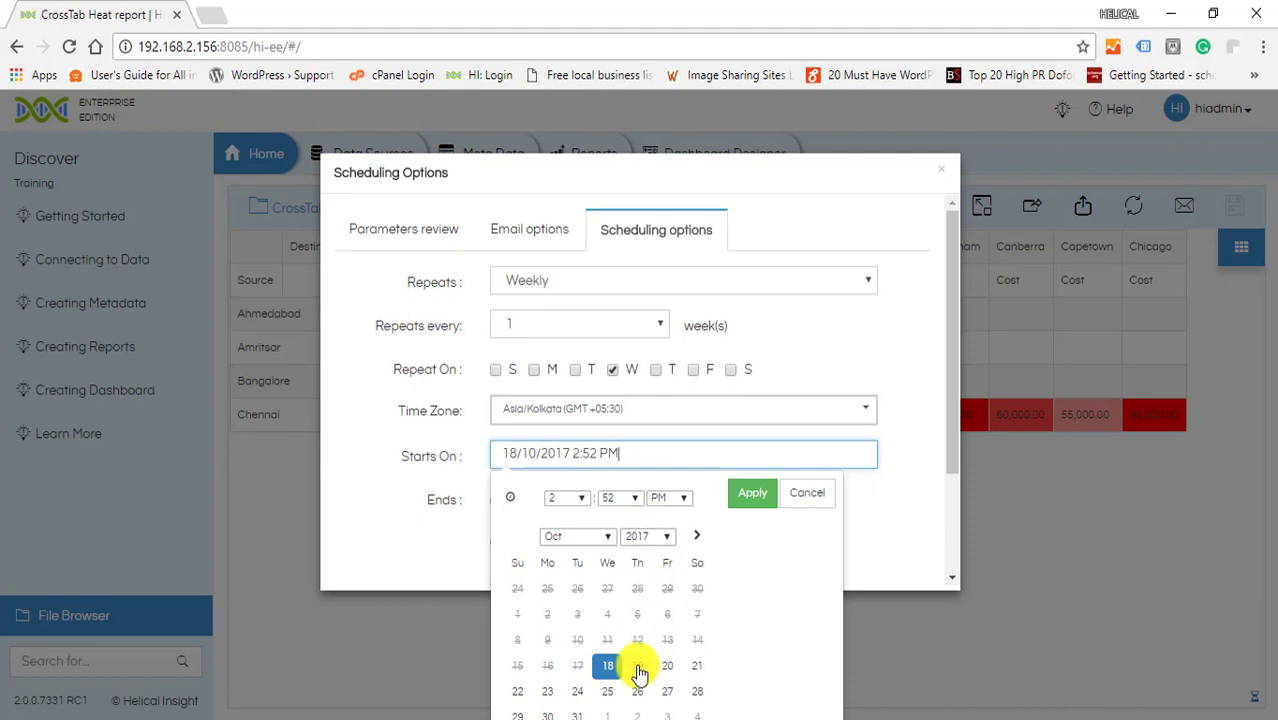
click(752, 492)
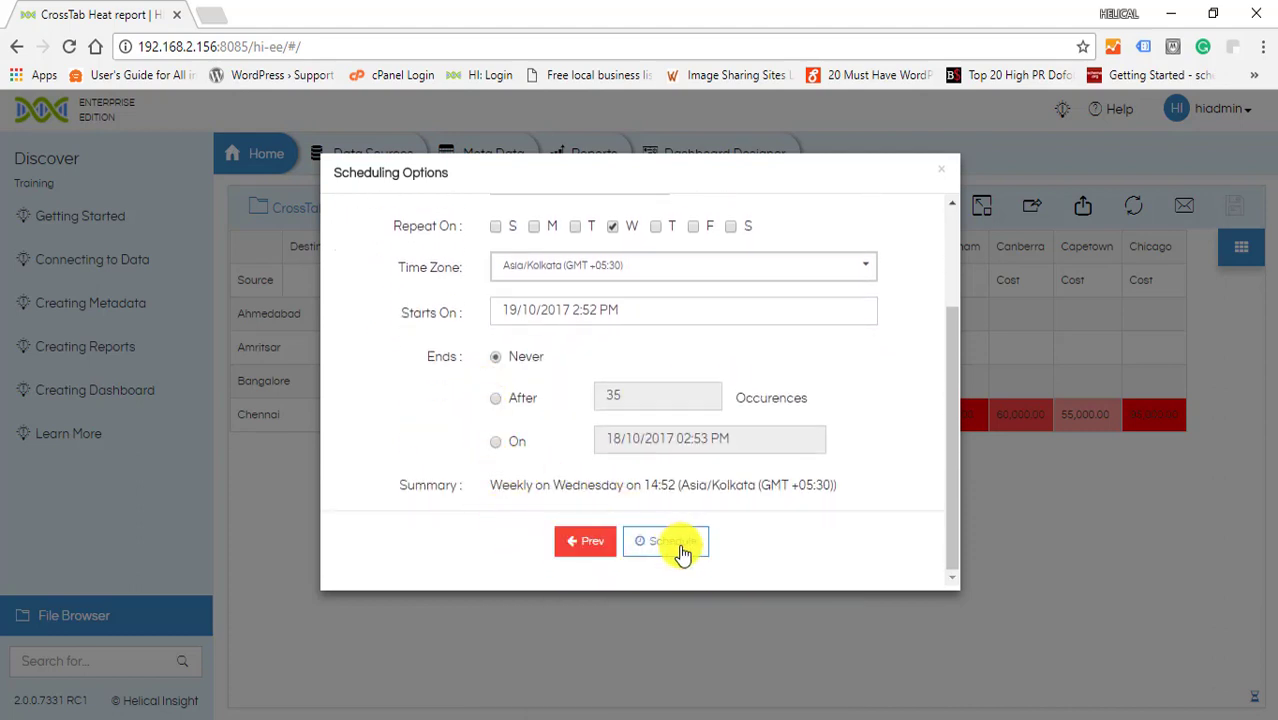
click(666, 540)
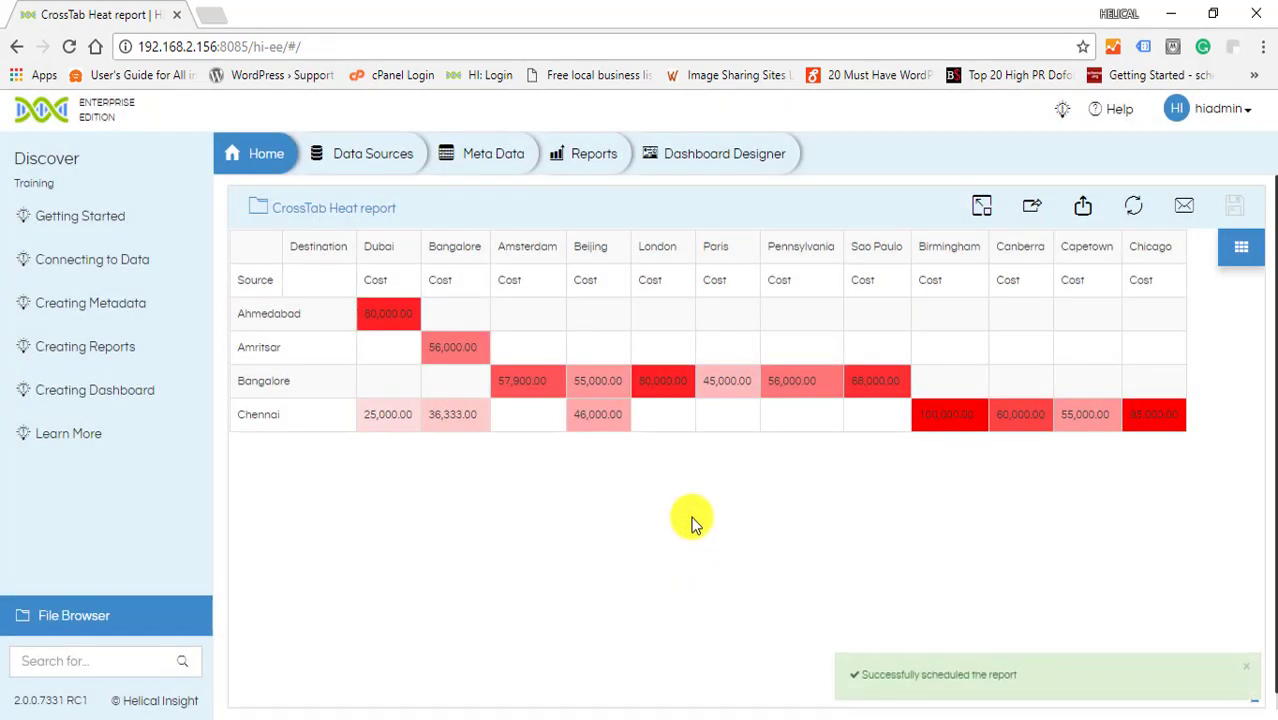
Go to the admin home page and view the Scheduling tab's list of scheduled jobs.
click(256, 152)
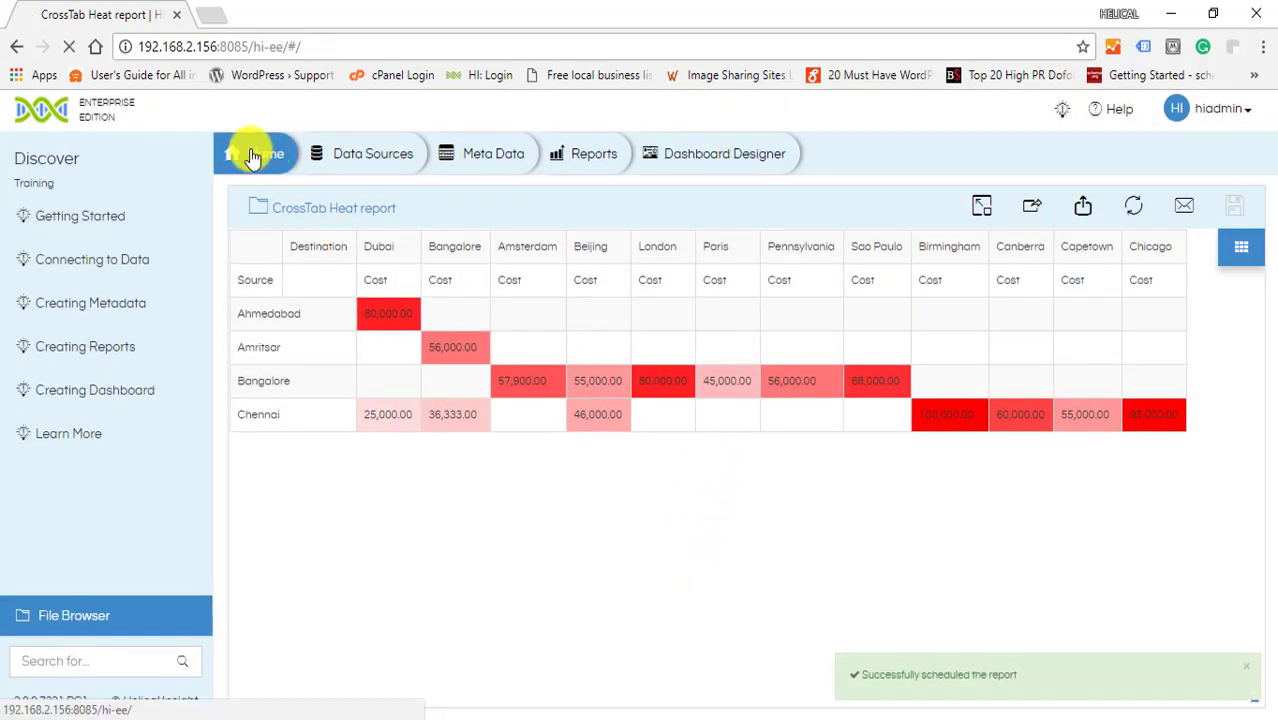
click(256, 152)
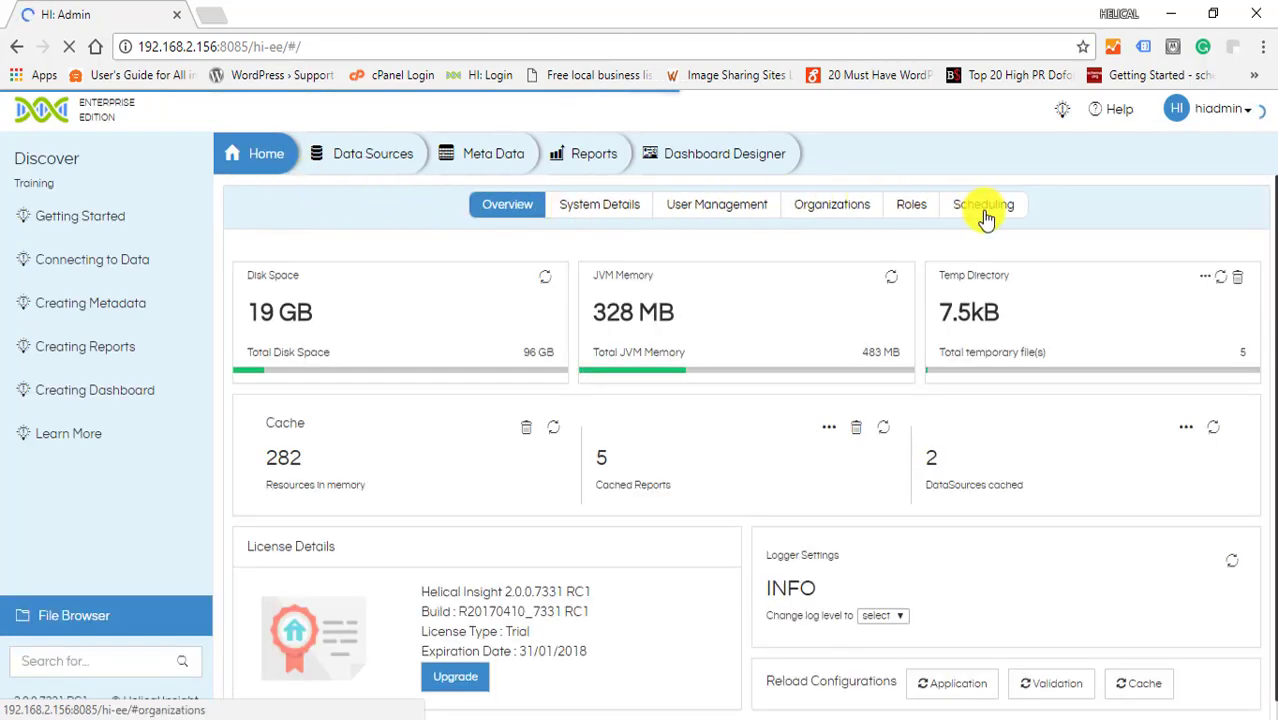
click(984, 204)
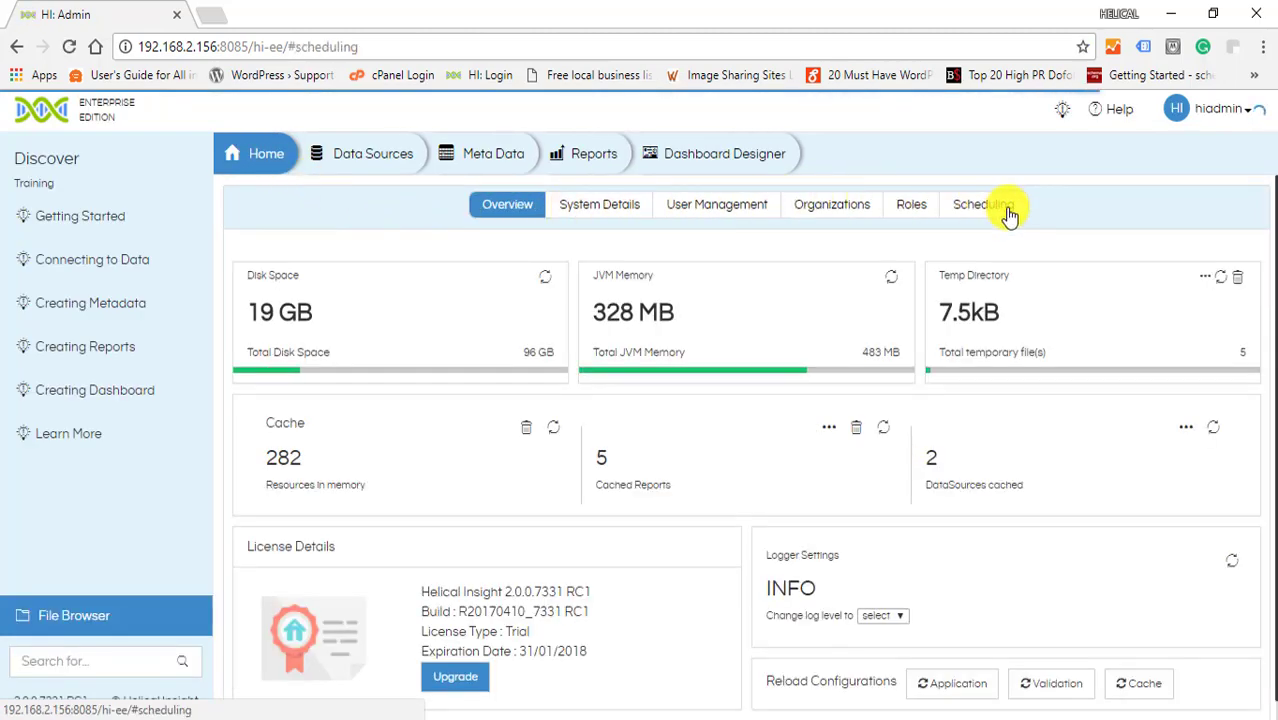
click(984, 204)
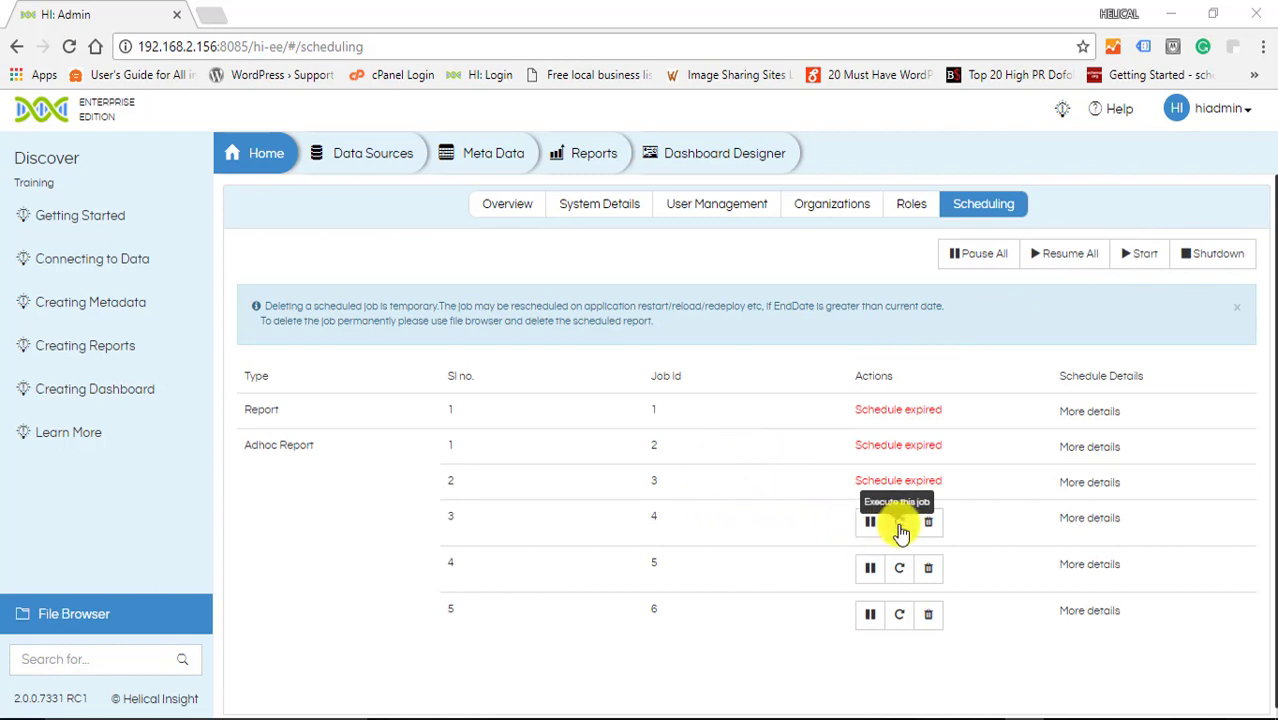
mouse_move(824, 484)
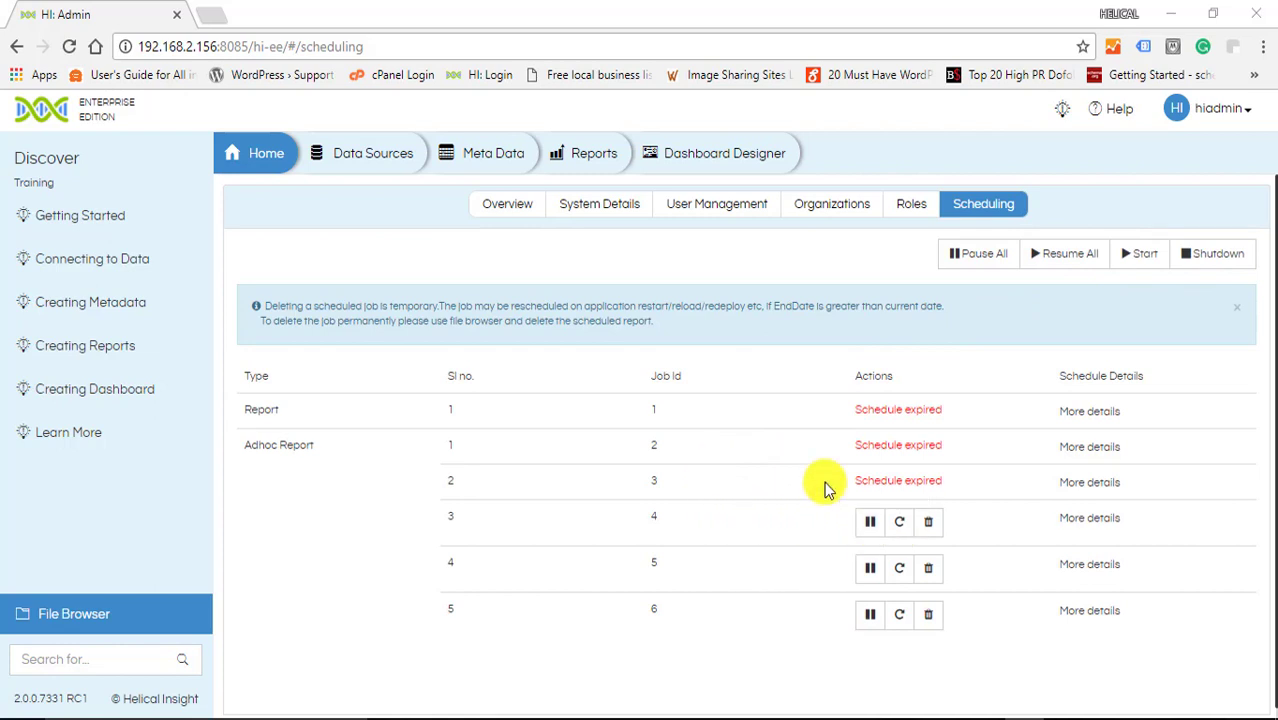
Filter the File Browser to Saved Report and open the Test123 folder showing the travel details reports.
click(74, 612)
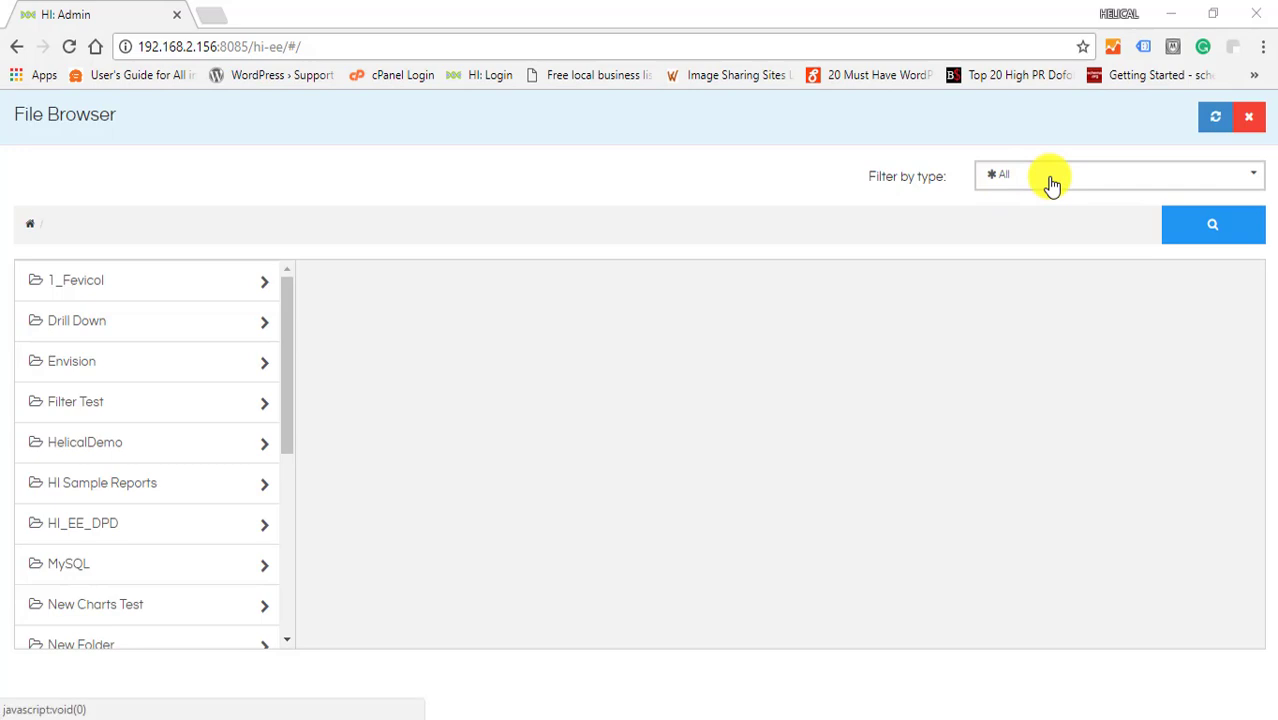
click(1116, 174)
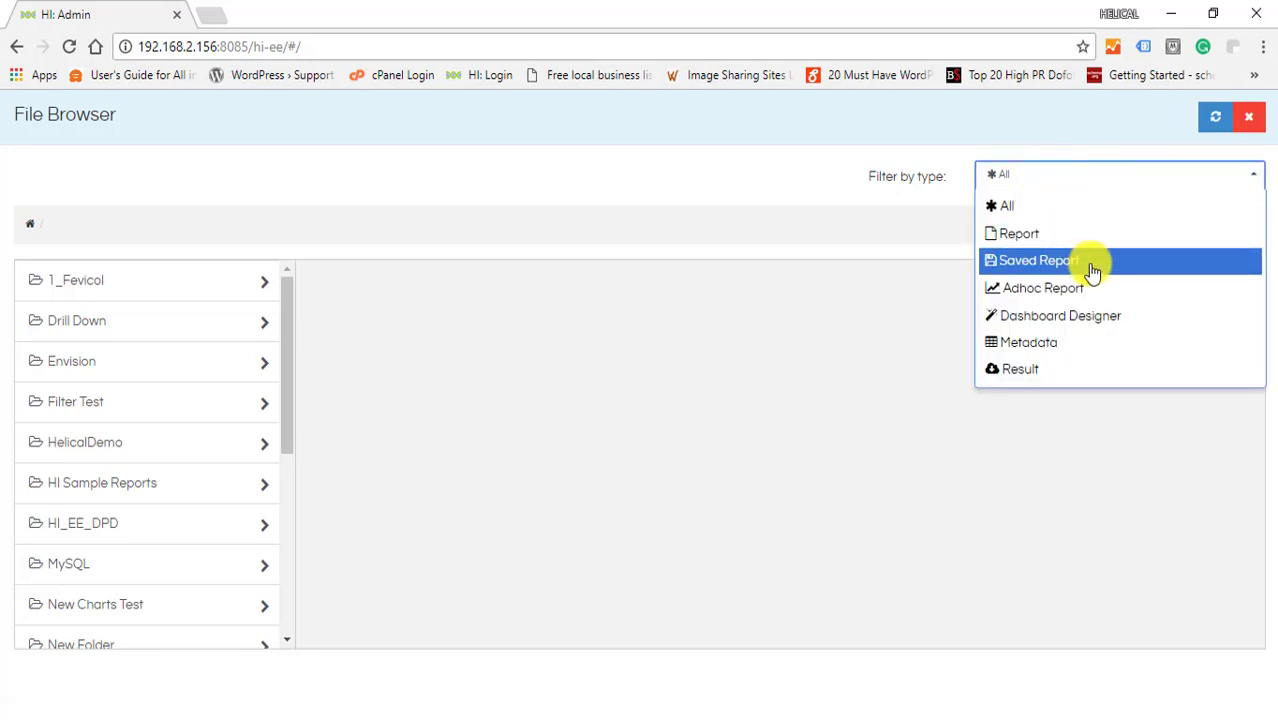
click(1040, 260)
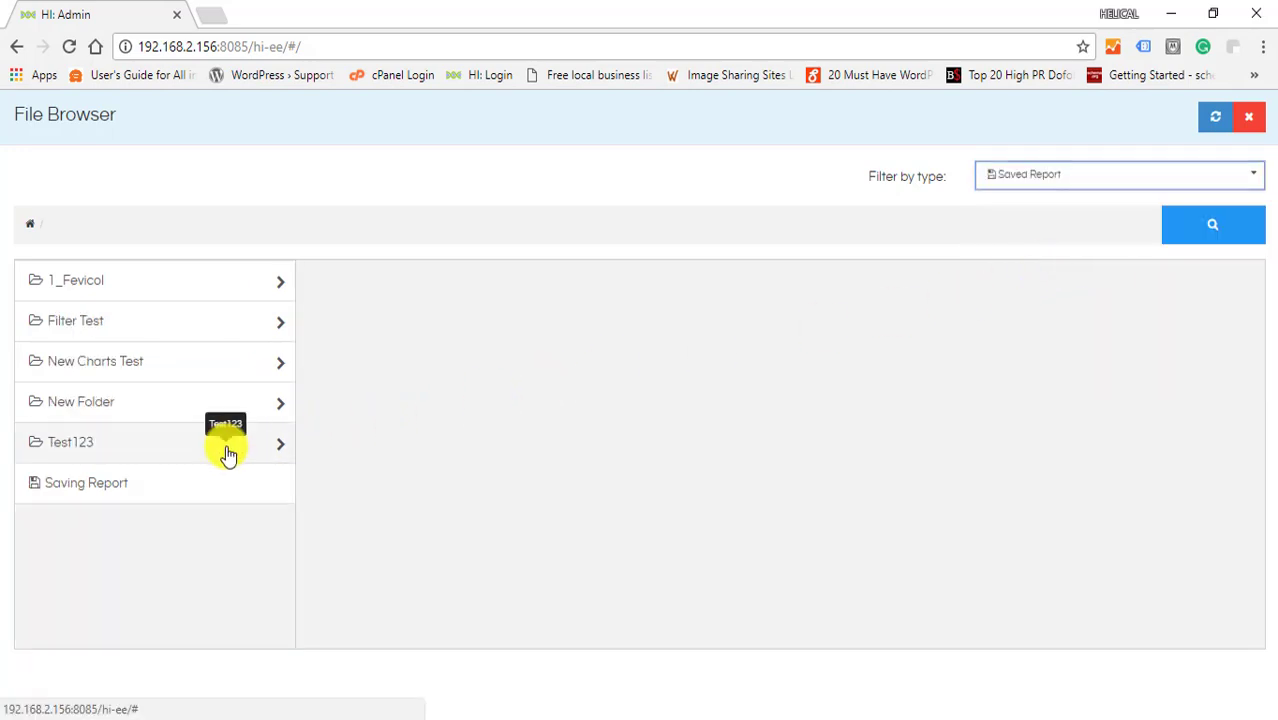
click(70, 442)
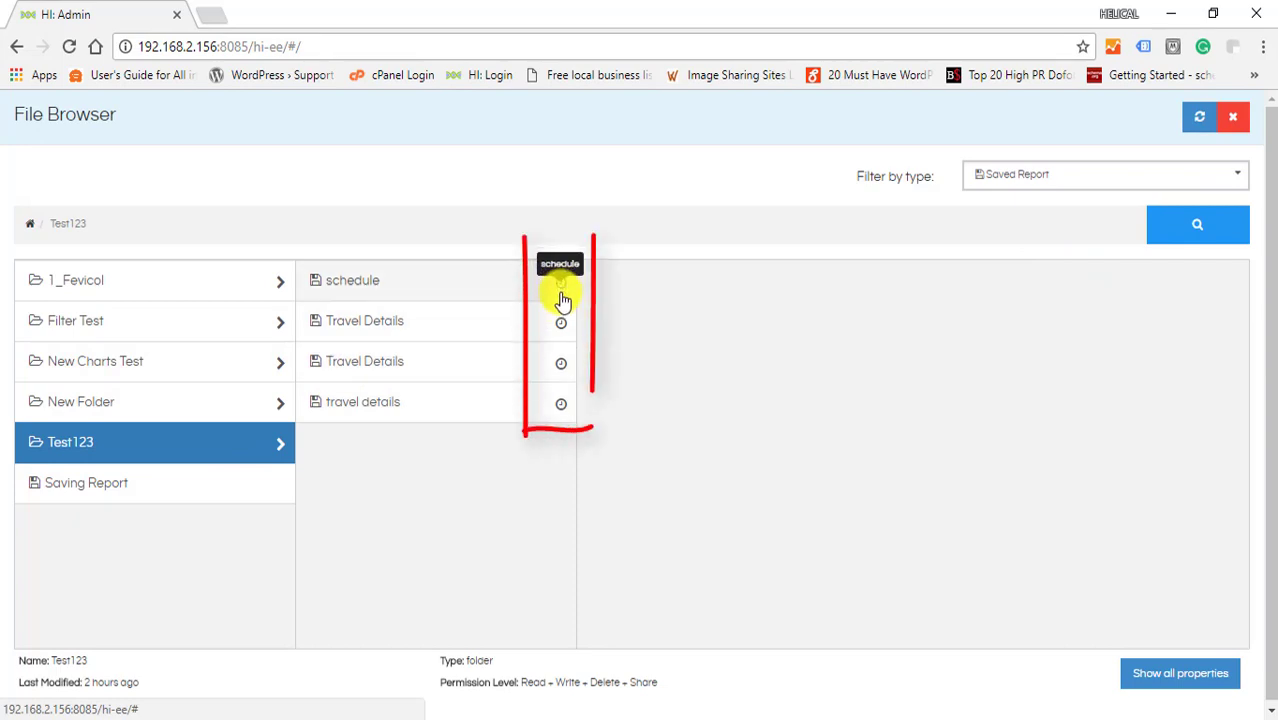